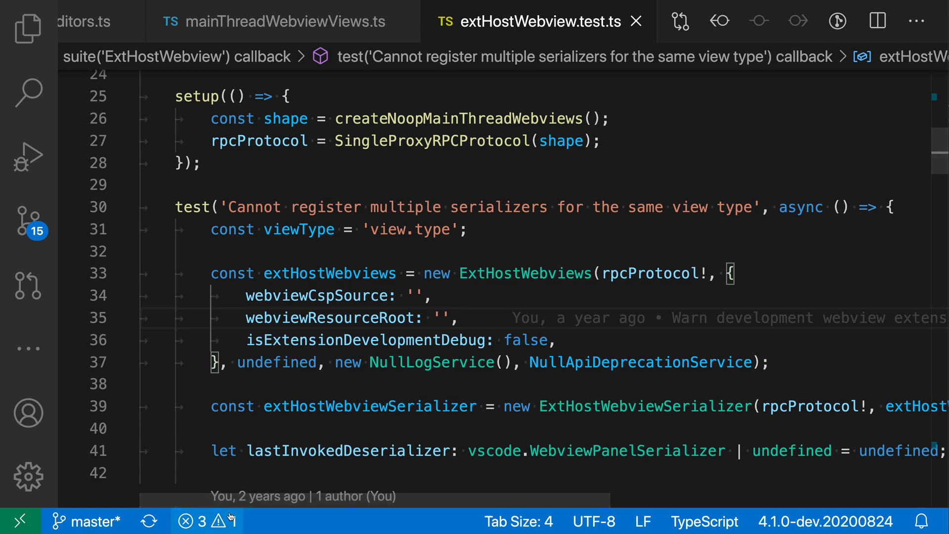
{"action": "mouse_move", "coordinate": [644, 406]}
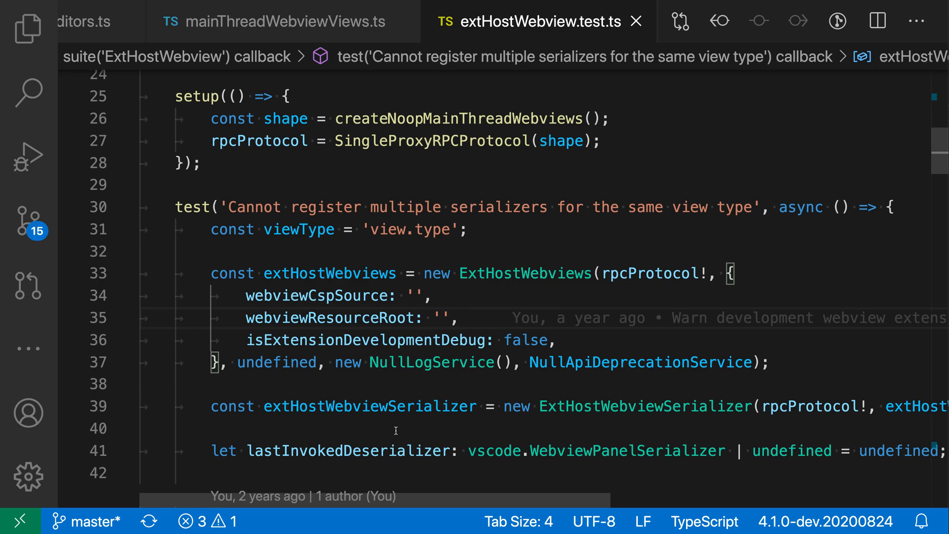
{"action": "mouse_move", "coordinate": [285, 430]}
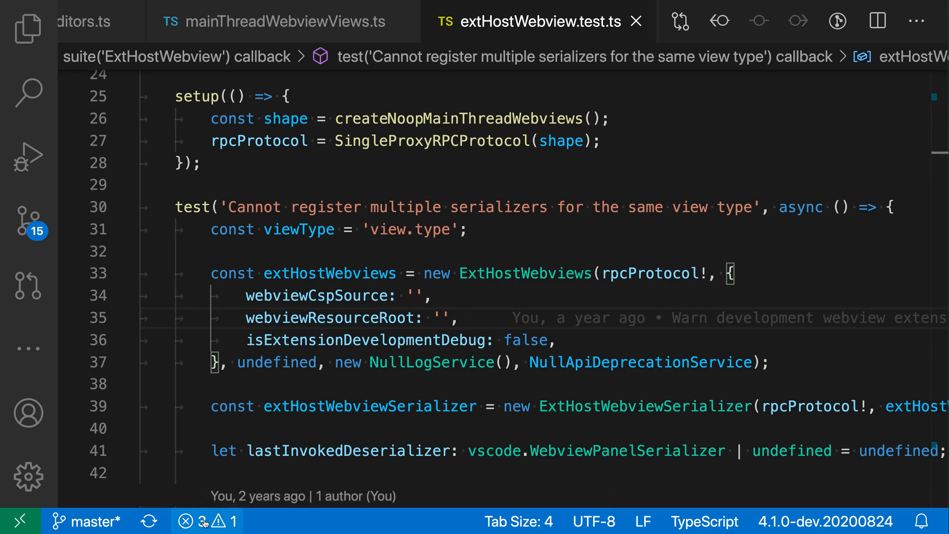
Step: Show the Problems list from the status bar error count
{"action": "left_click", "coordinate": [194, 521]}
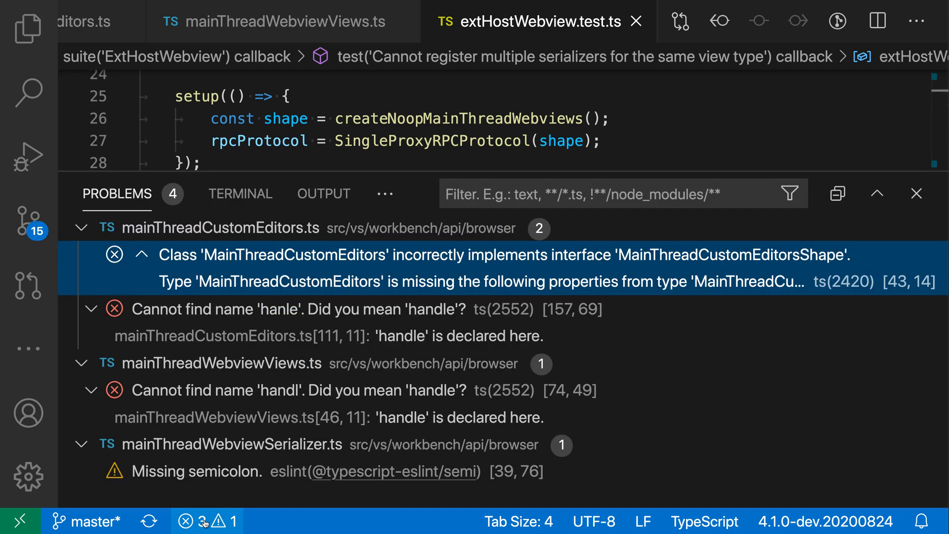
{"action": "mouse_move", "coordinate": [653, 405]}
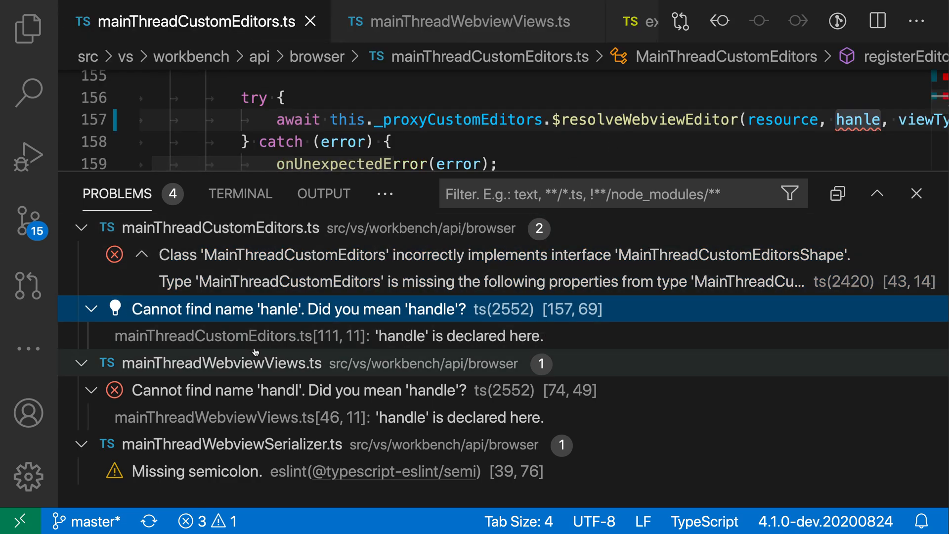
{"action": "mouse_move", "coordinate": [602, 373]}
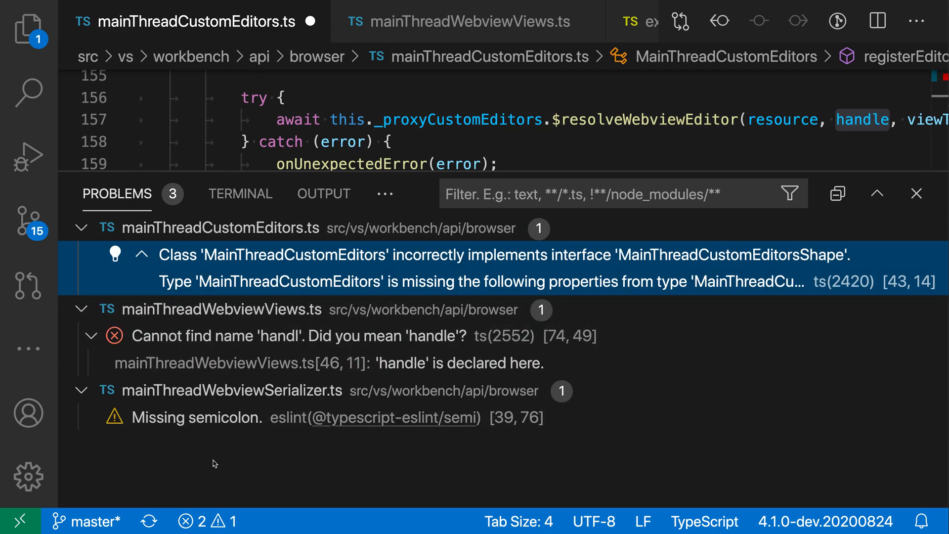
{"action": "mouse_move", "coordinate": [308, 489]}
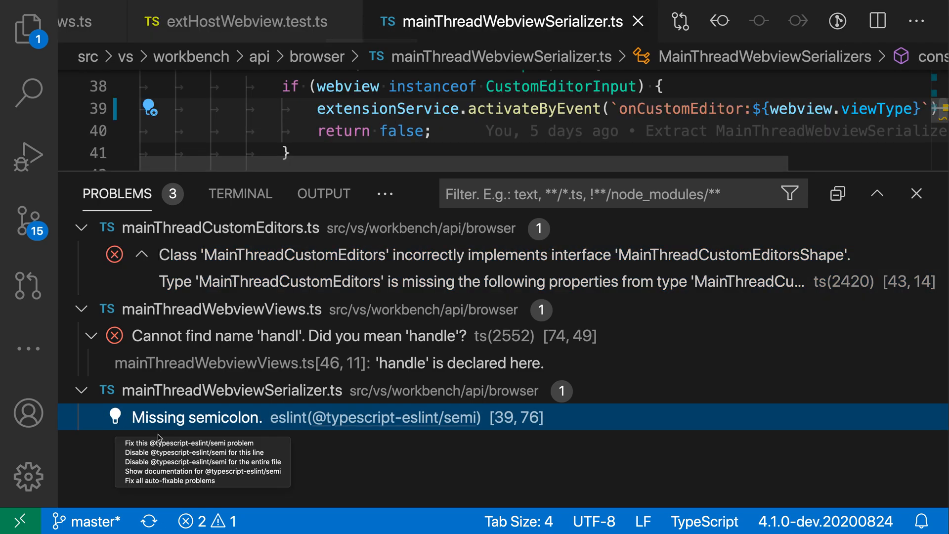
{"action": "mouse_move", "coordinate": [191, 443]}
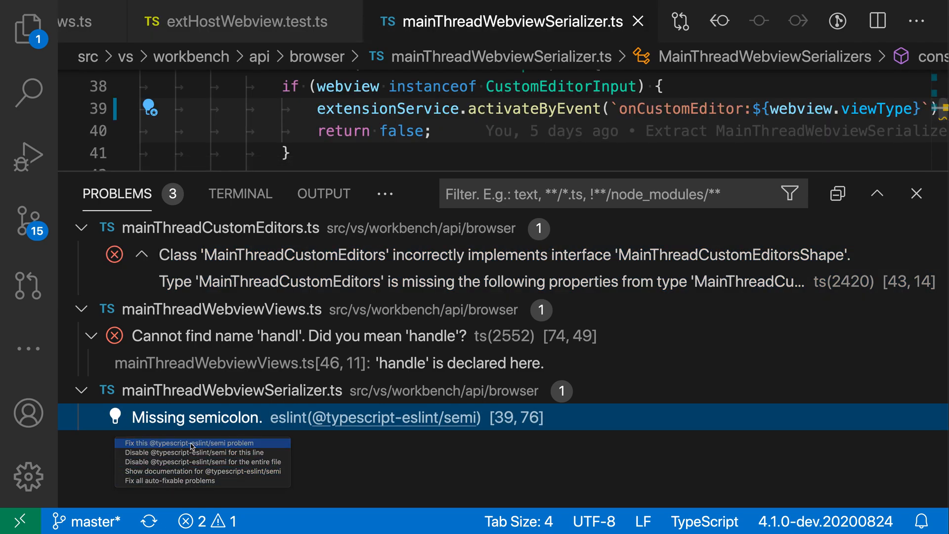
{"action": "left_click", "coordinate": [177, 442]}
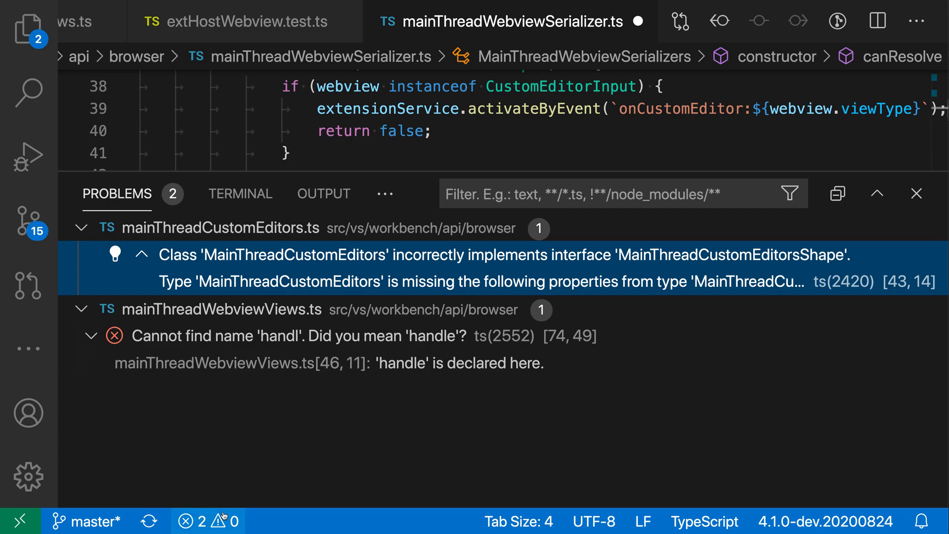
{"action": "mouse_move", "coordinate": [253, 495]}
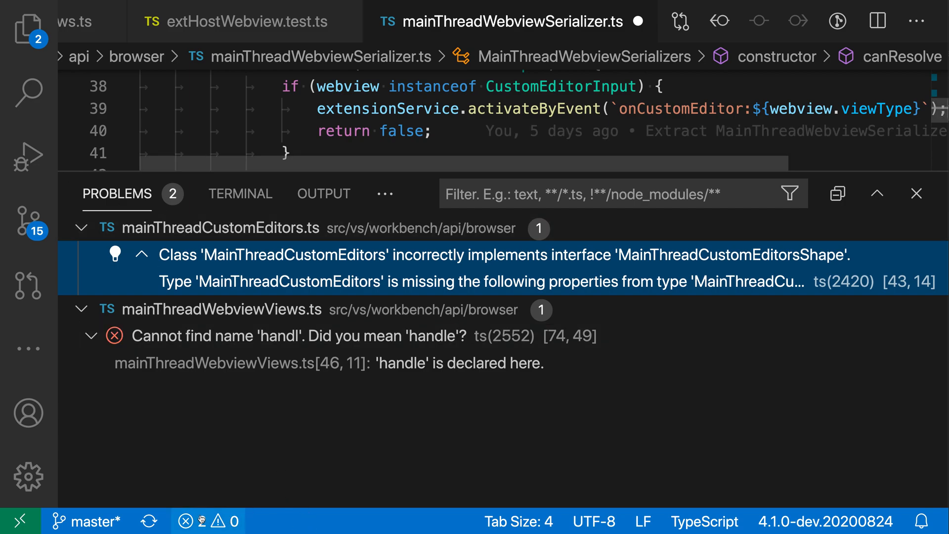
Step: Close the Problems list, leaving mainThreadWebviewSerializer.ts filling the editor
{"action": "left_click", "coordinate": [915, 194]}
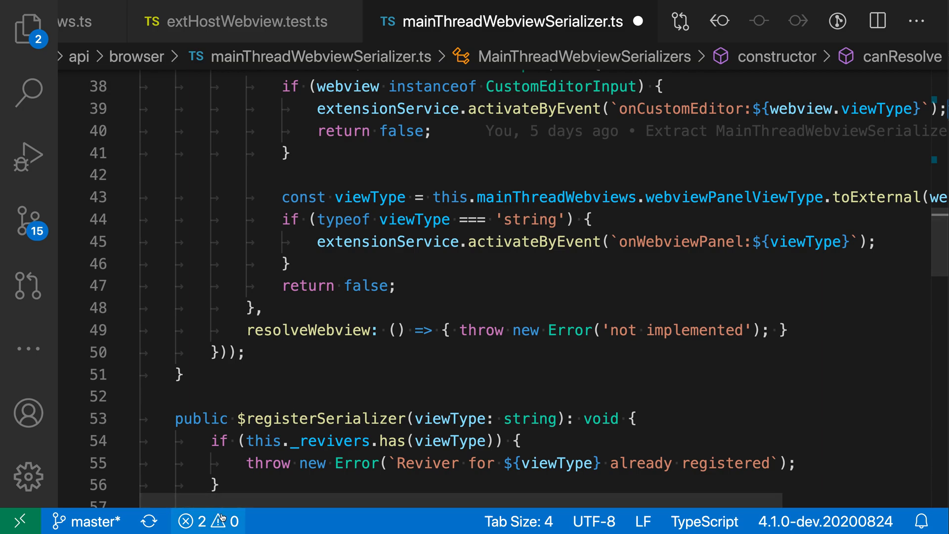
Step: Hide the Problems entry from the status bar and confirm it stays unchecked
{"action": "right_click", "coordinate": [217, 521]}
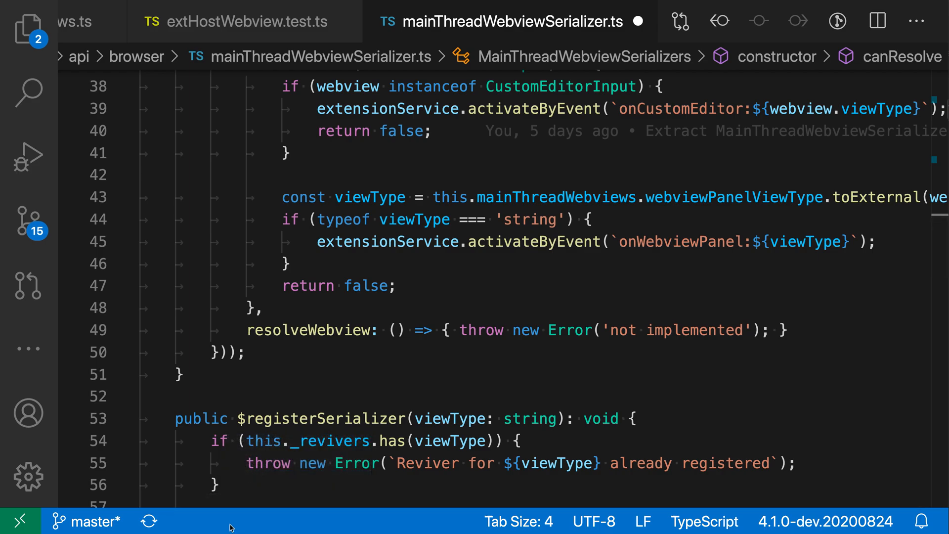
{"action": "right_click", "coordinate": [231, 520]}
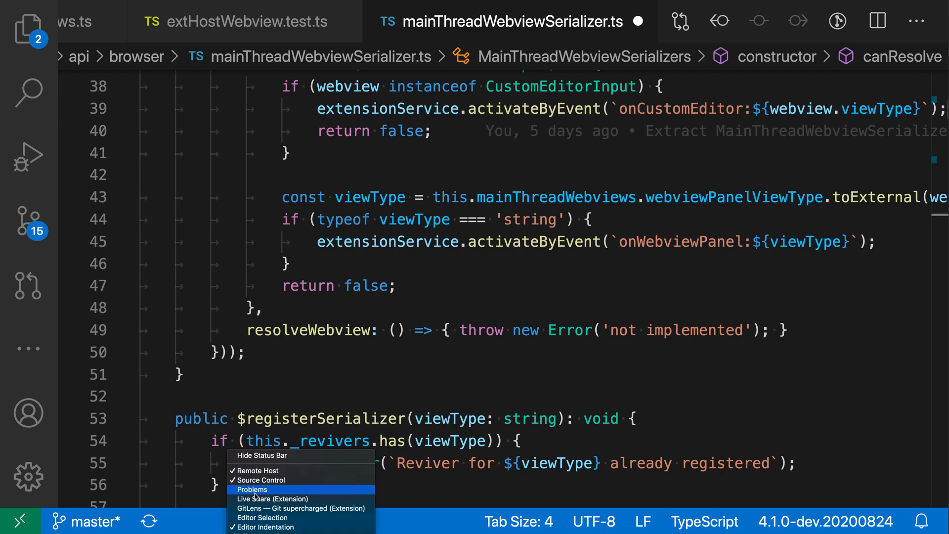